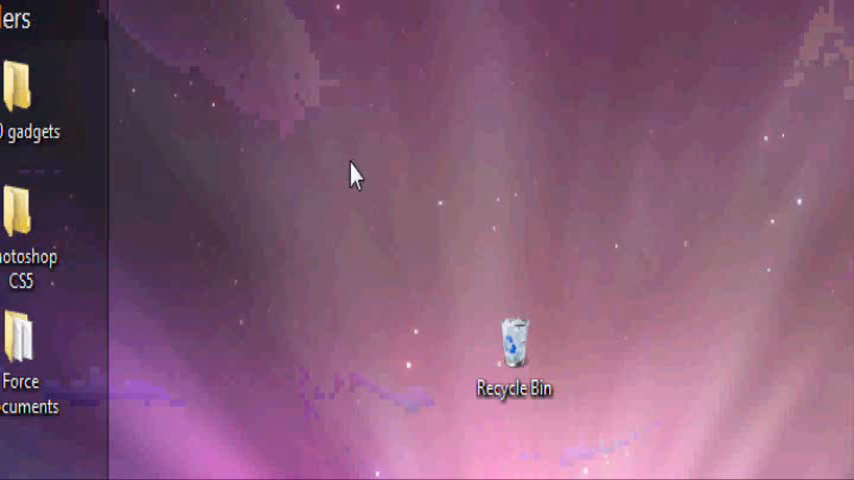
mouse_move(297, 339)
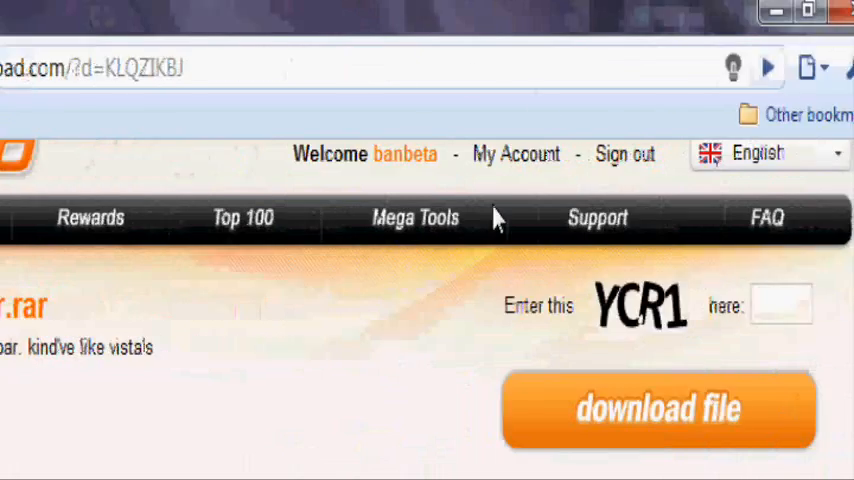
Submit captcha code 'ycr1' on Megaupload to start the free-download countdown
scroll(down, 3)
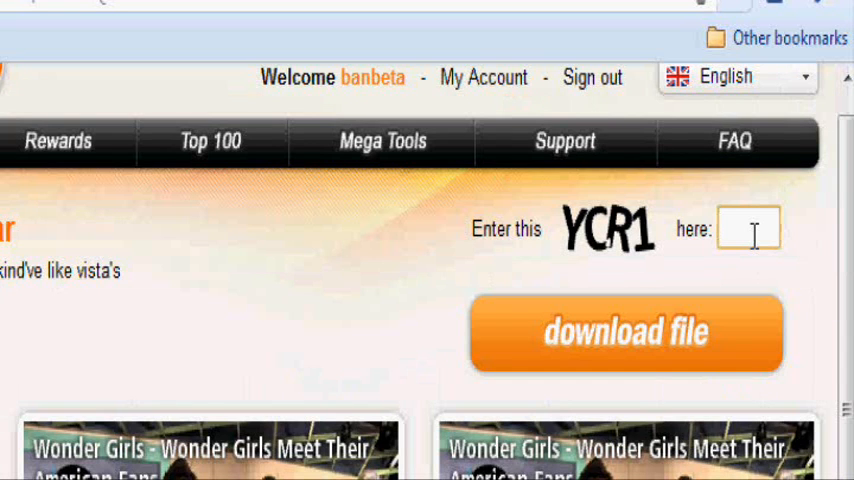
text(ycr1)
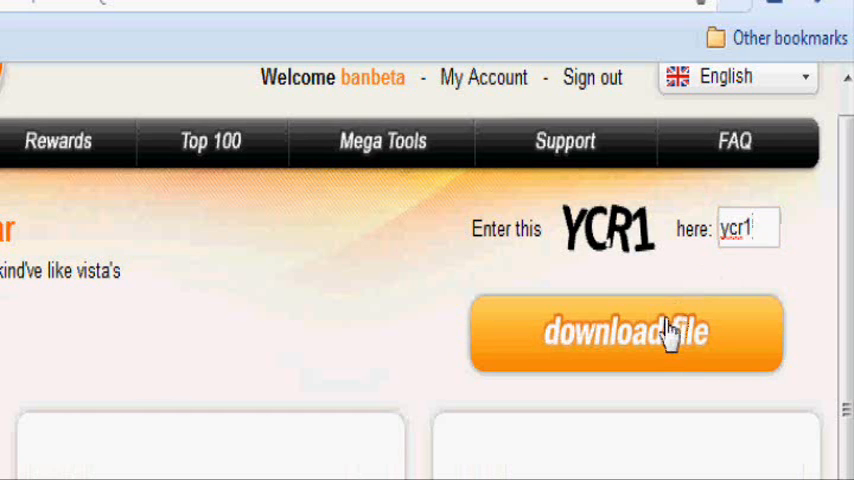
click(627, 333)
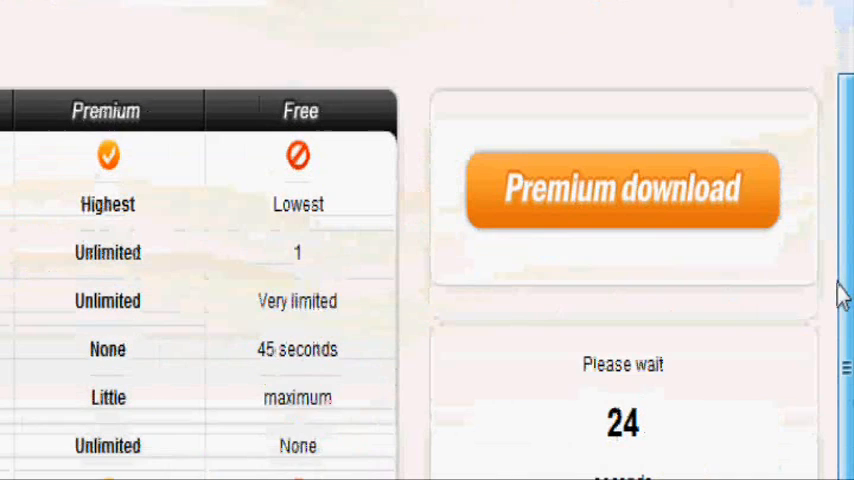
scroll(down, 3)
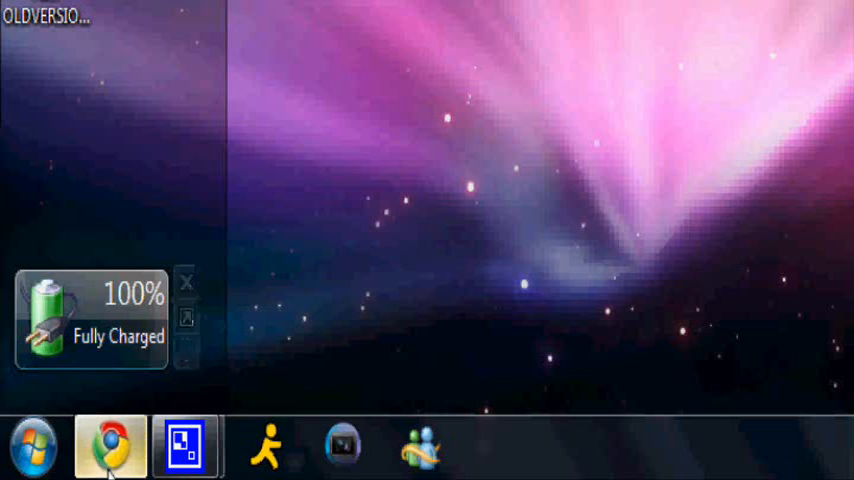
Restore the Chrome window showing the Megaupload download page
click(110, 446)
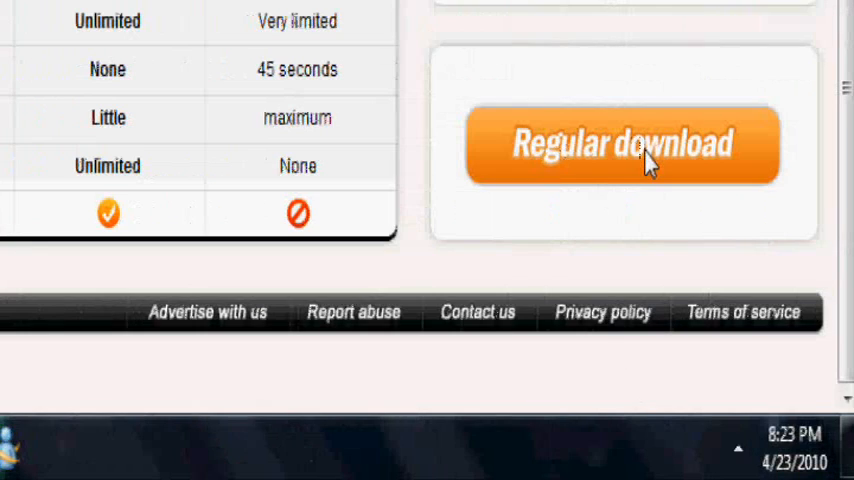
Download Windows7 sidebar.rar, close the pop-up ad, and open the archive
click(623, 145)
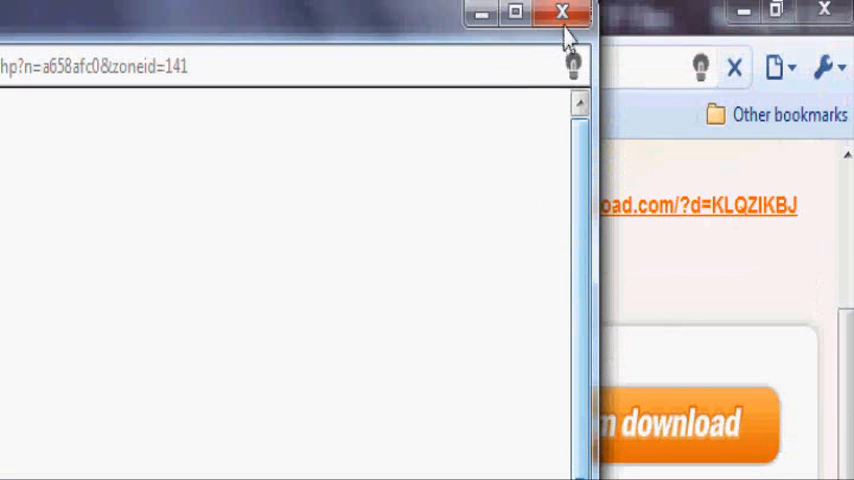
click(561, 13)
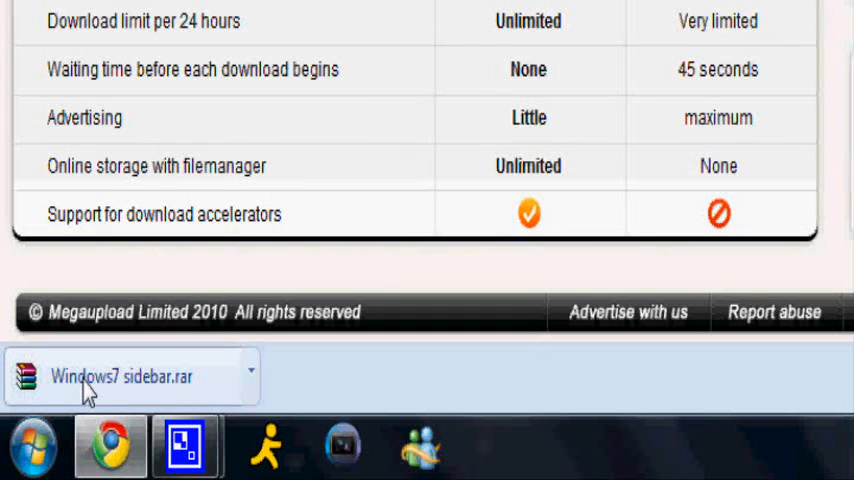
click(130, 377)
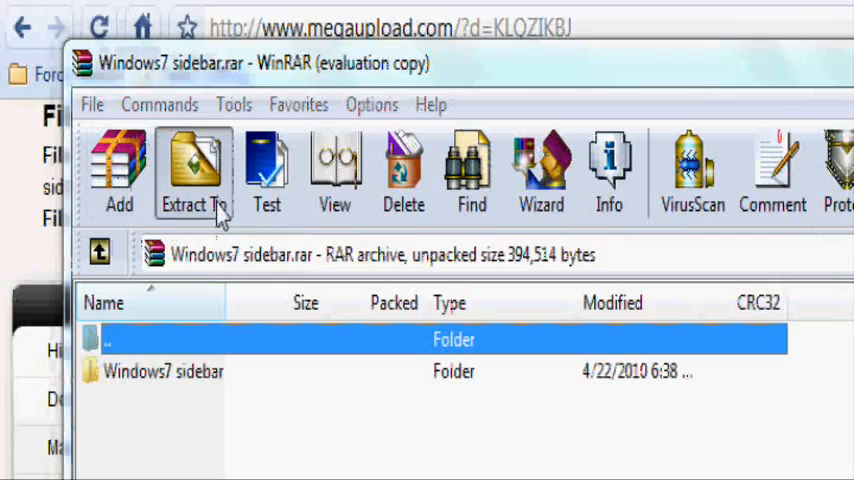
Extract the Windows7 sidebar folder, replacing the existing instructions file
click(194, 172)
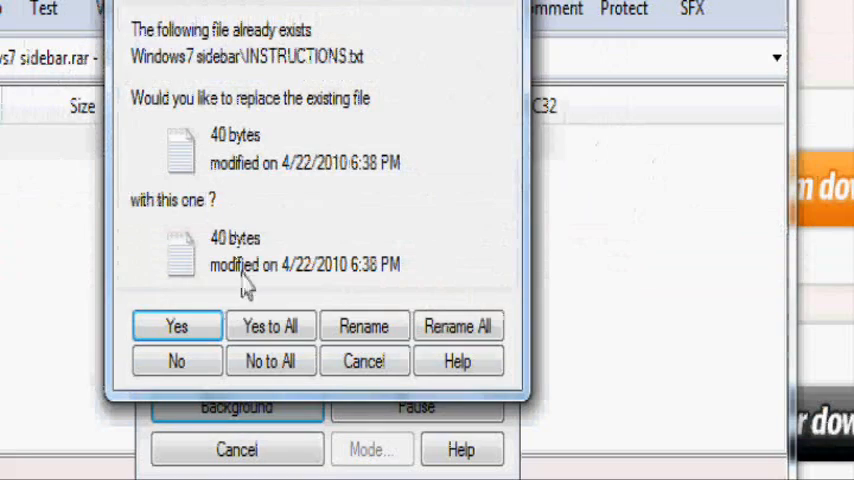
click(177, 326)
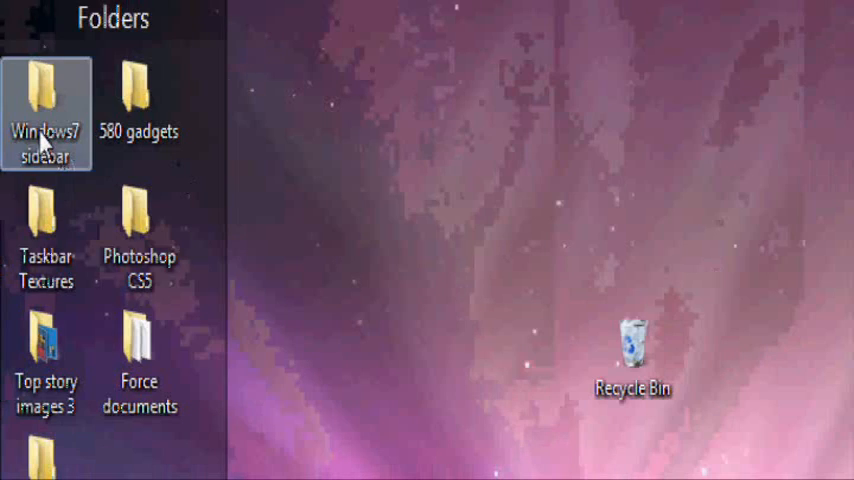
Move the Windows7 sidebar folder from the Folders fence to the desktop and open it
drag(45, 110, 534, 55)
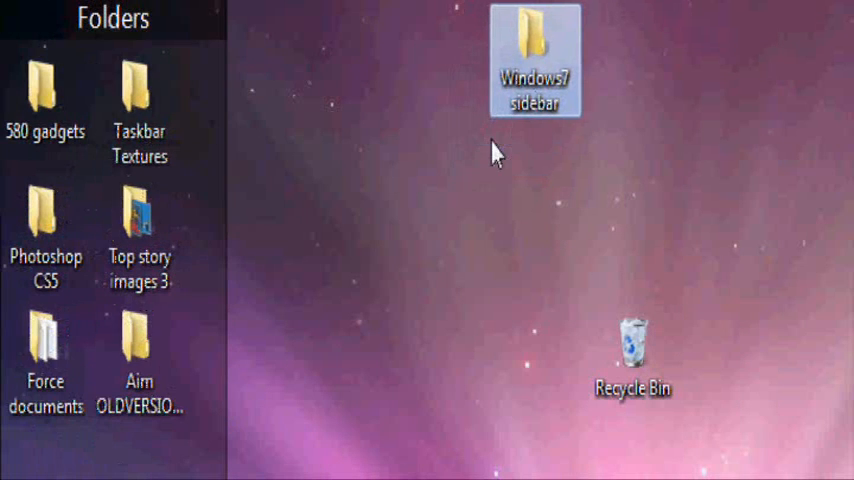
mouse_move(560, 65)
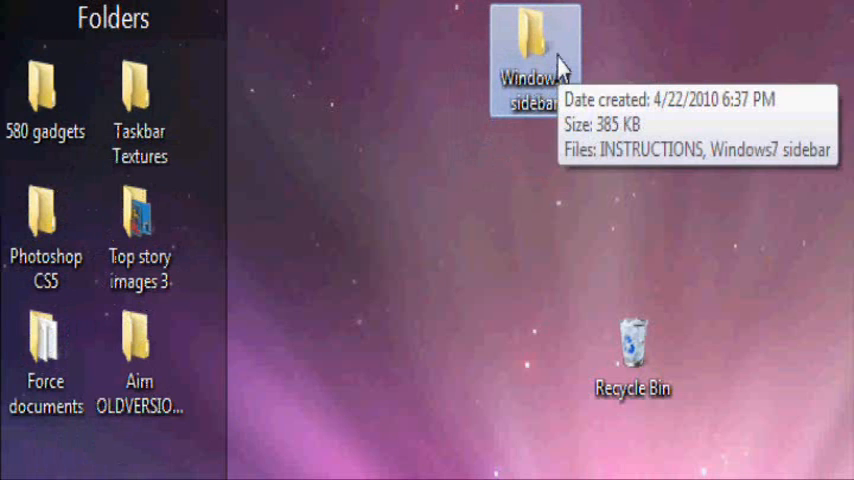
double_click(533, 40)
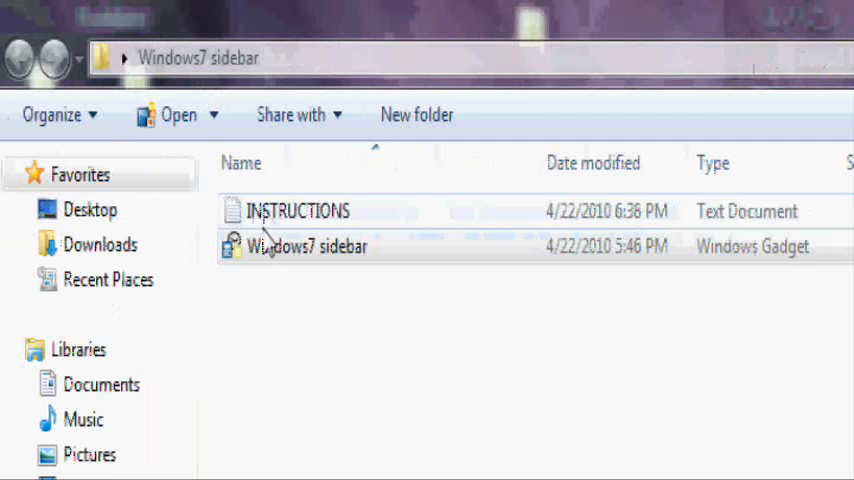
Install the Windows7 sidebar gadget, approving the unverified-publisher security warning
double_click(306, 247)
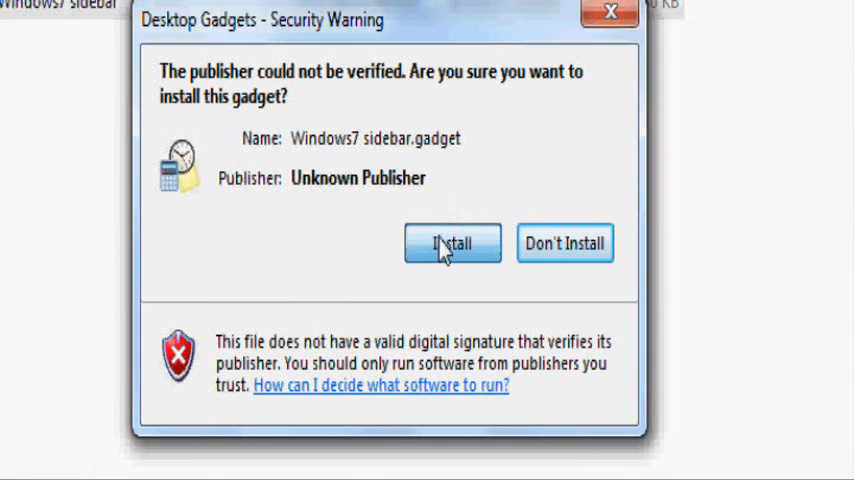
click(452, 244)
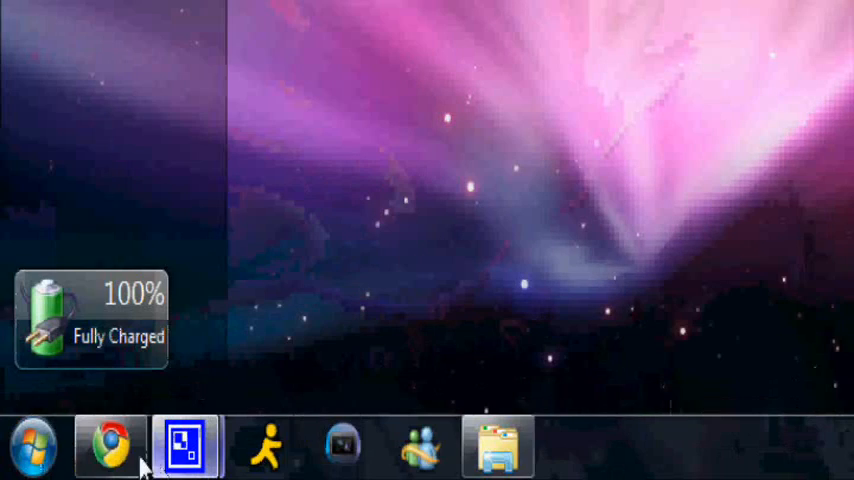
Restore the Chrome window with the Megaupload sidebar download page
click(110, 447)
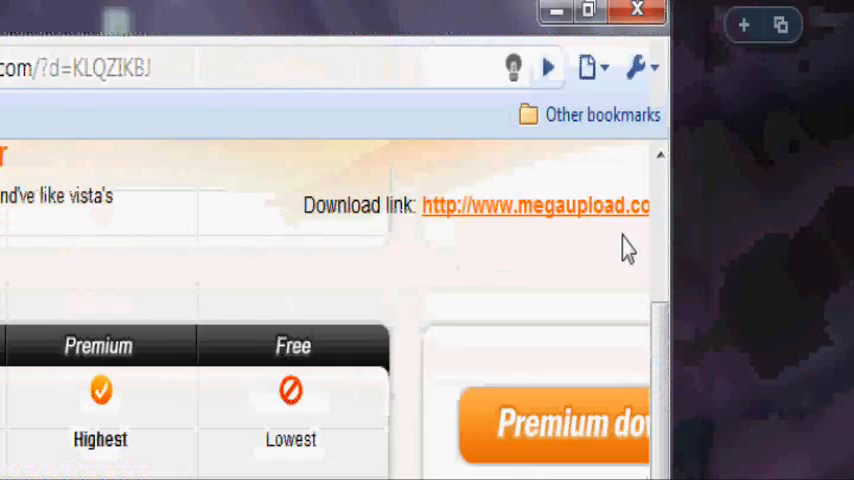
Minimize the browser to reveal the battery gadget docked on the desktop
scroll(down, 3)
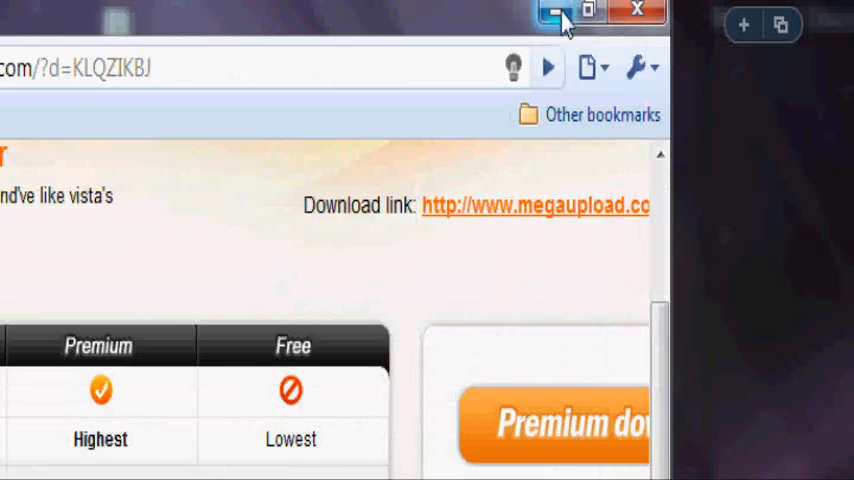
click(556, 11)
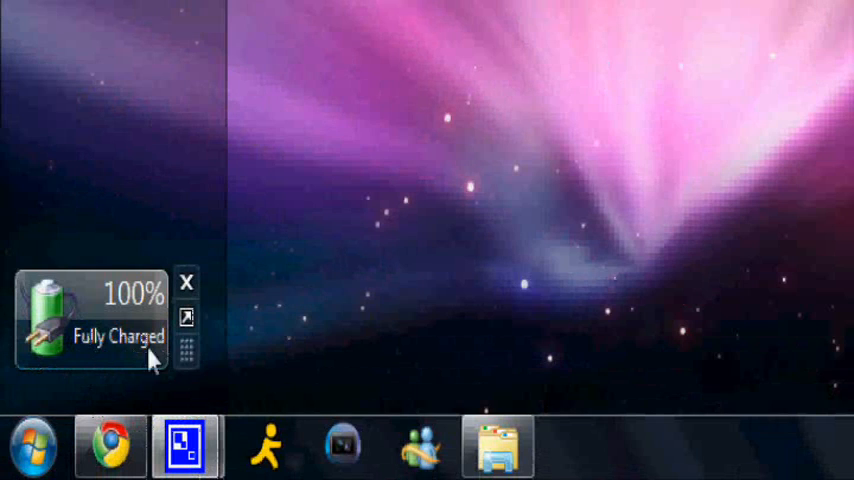